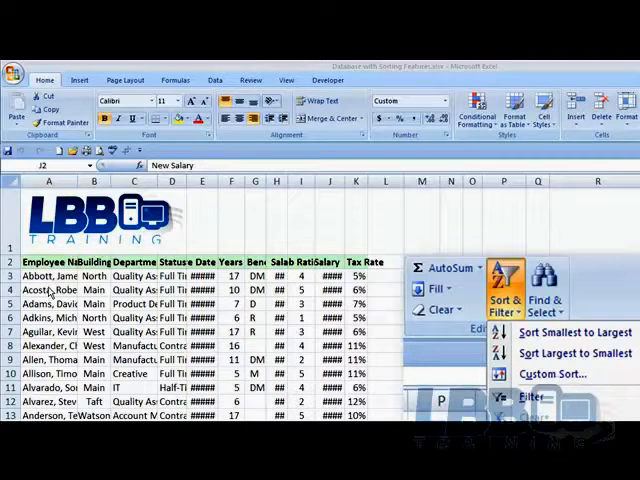
mouse_move(203, 257)
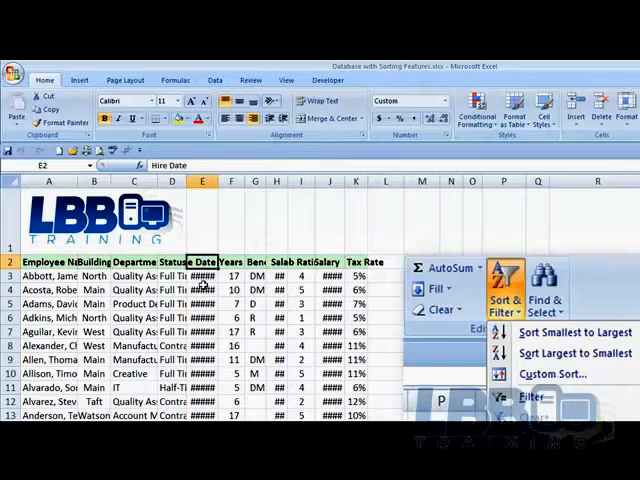
Show the Sort & Filter ascending and descending choices from the employee name column at A3.
click(202, 275)
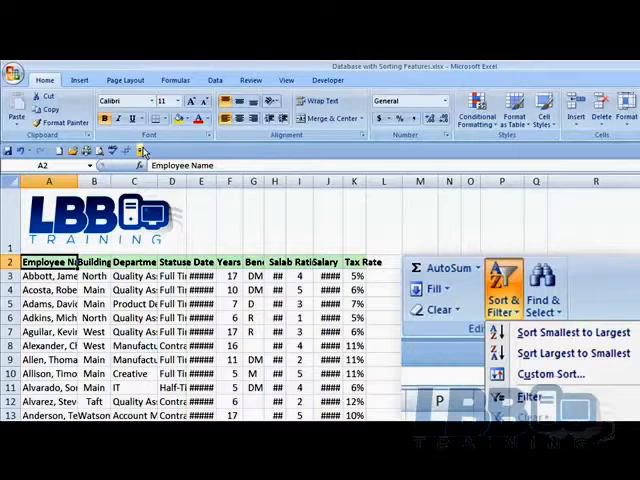
mouse_move(145, 160)
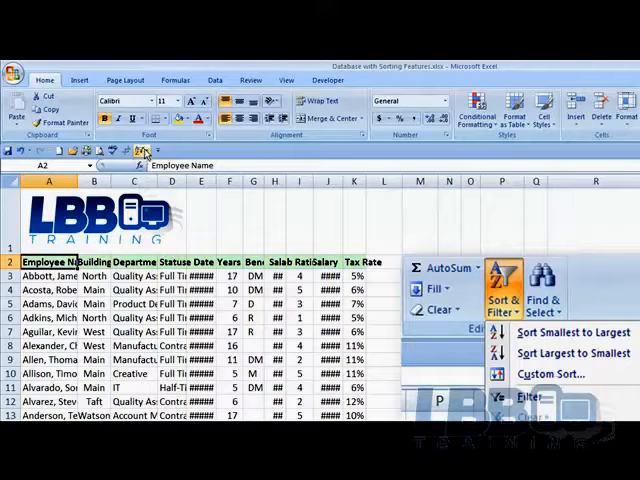
mouse_move(138, 150)
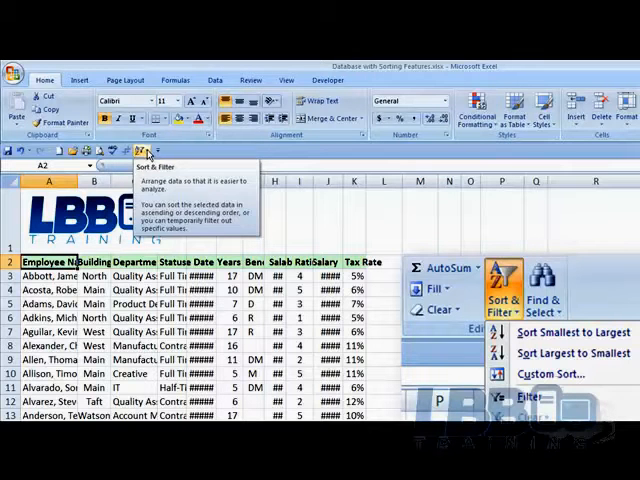
click(143, 148)
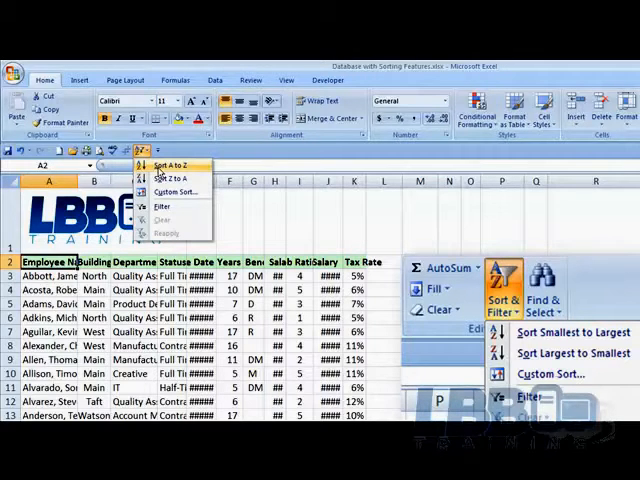
mouse_move(175, 164)
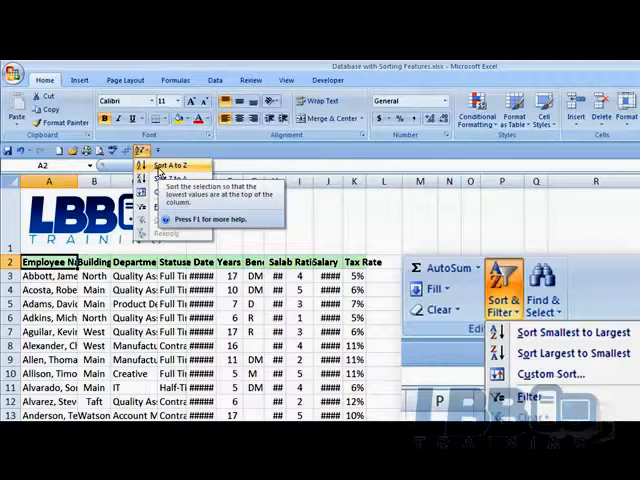
mouse_move(175, 180)
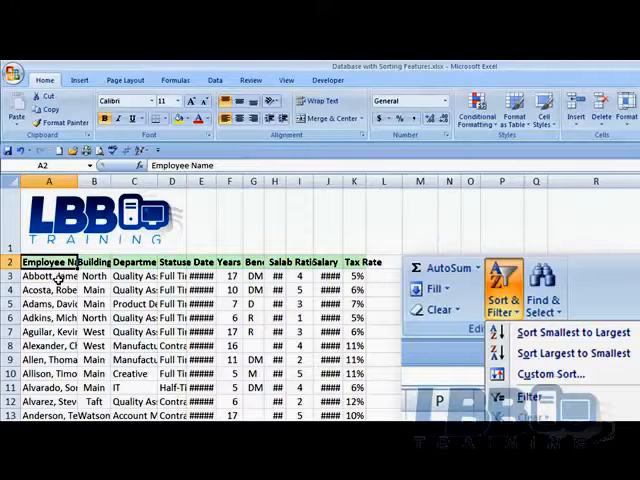
click(49, 273)
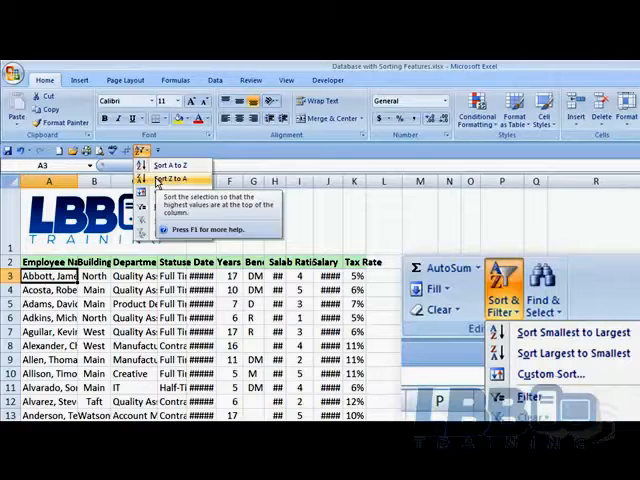
Sort the employee names Z to A so Zimmerman appears first.
click(170, 179)
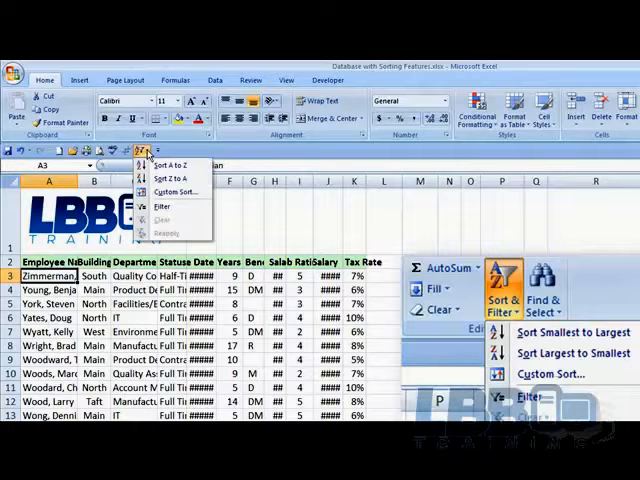
mouse_move(178, 165)
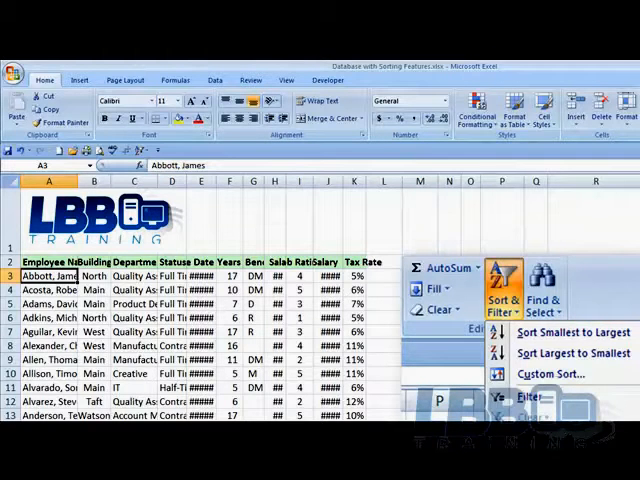
scroll(down, 3)
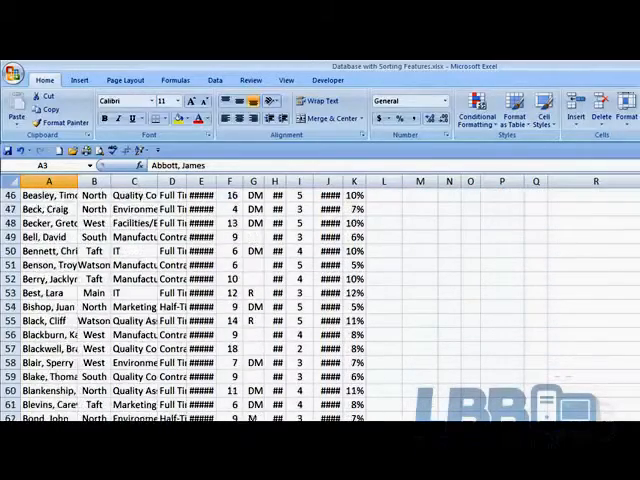
scroll(down, 3)
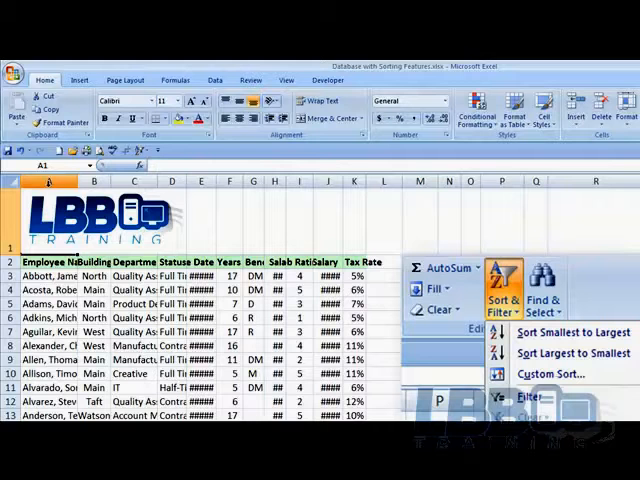
mouse_move(60, 167)
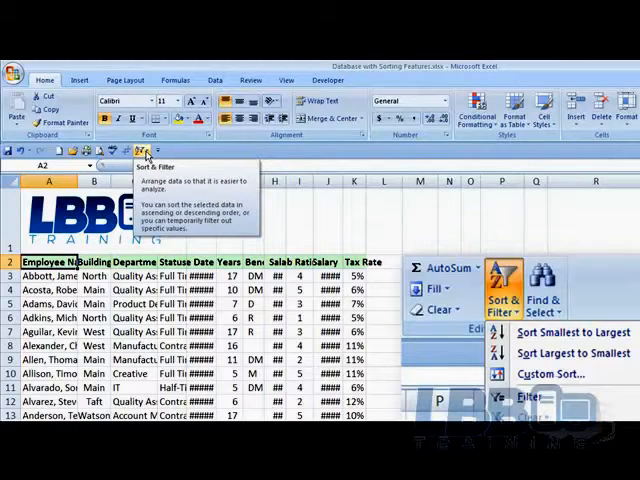
Turn on AutoFilter dropdowns across the employee table's header row.
click(146, 150)
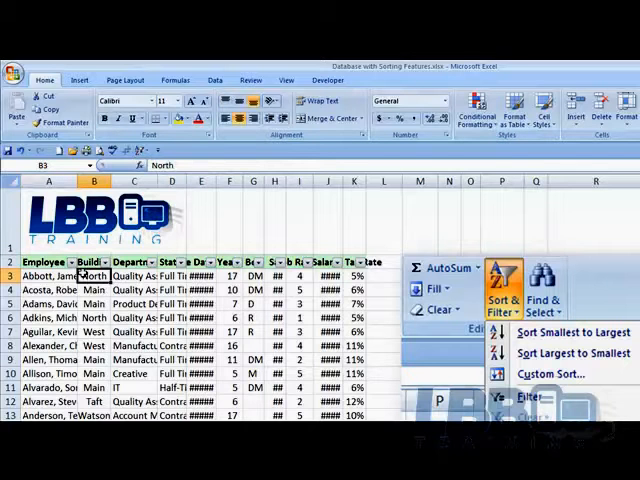
Filter the Status column to show Full Time employees only.
click(67, 262)
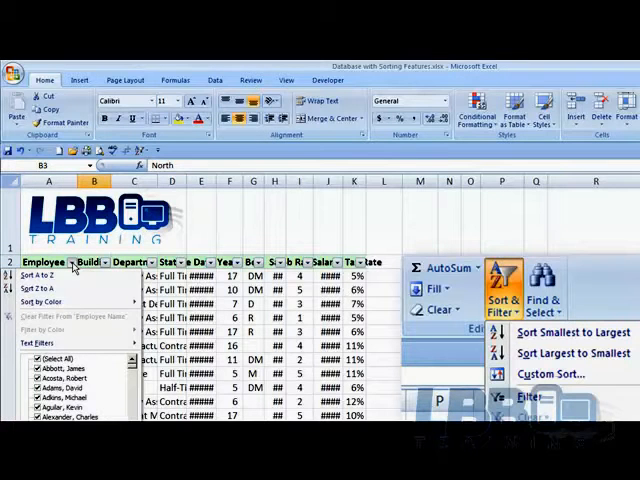
click(105, 262)
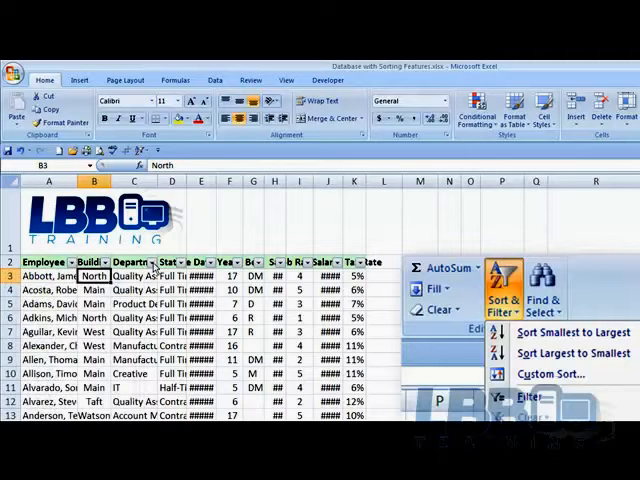
click(182, 262)
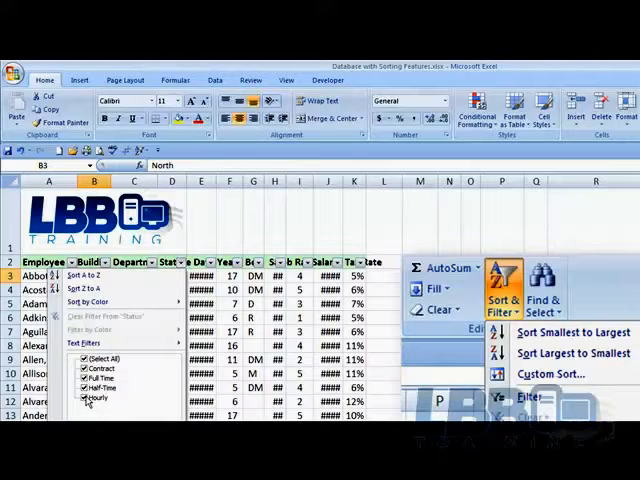
click(81, 398)
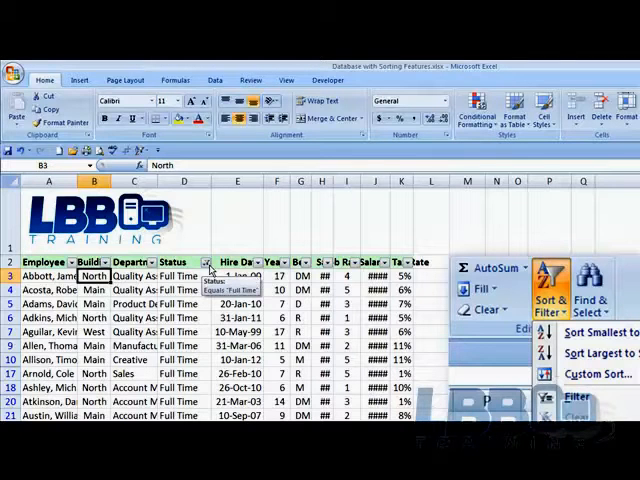
Clear the filter from the Status column so all statuses reappear.
click(207, 262)
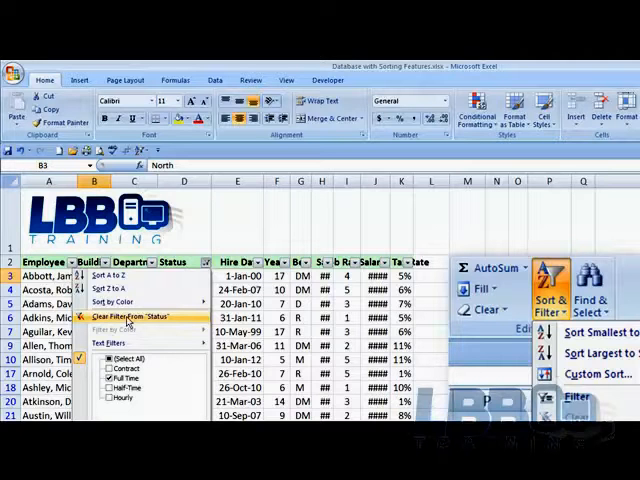
click(141, 315)
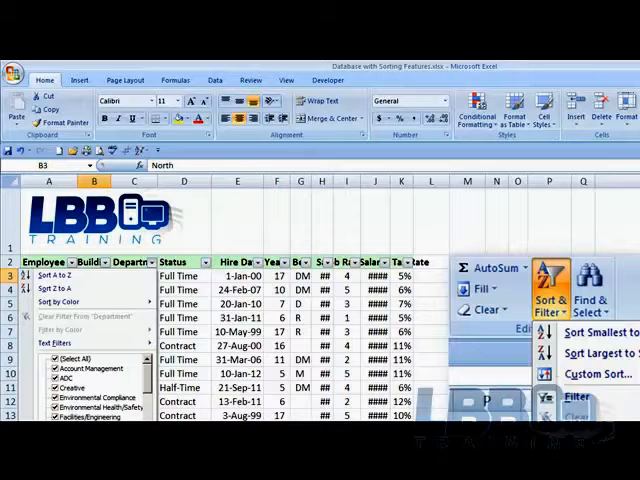
Filter Department to Human Resources and Green Building, with Status limited to Full Time.
click(58, 359)
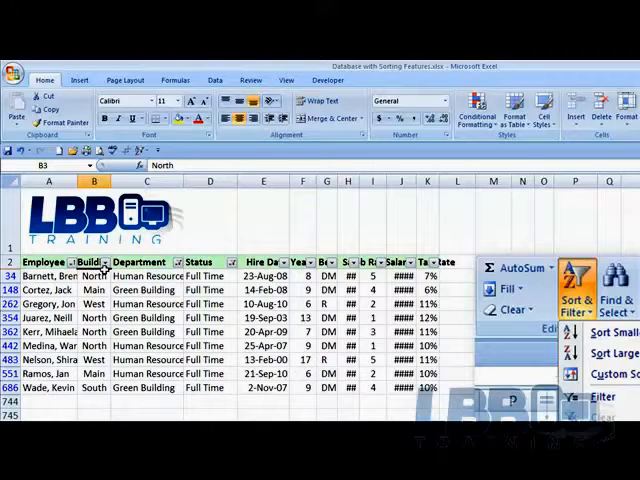
Limit Building to North and West, and add Contract to the Status filter.
click(104, 262)
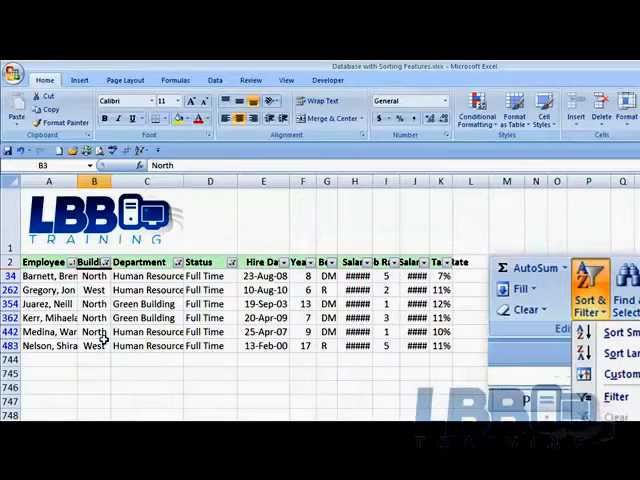
click(231, 262)
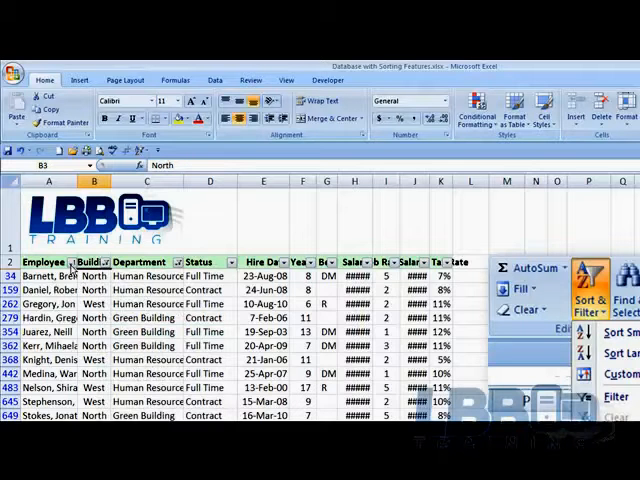
Clear every AutoFilter so the full employee list returns, starting with Abbott.
click(71, 261)
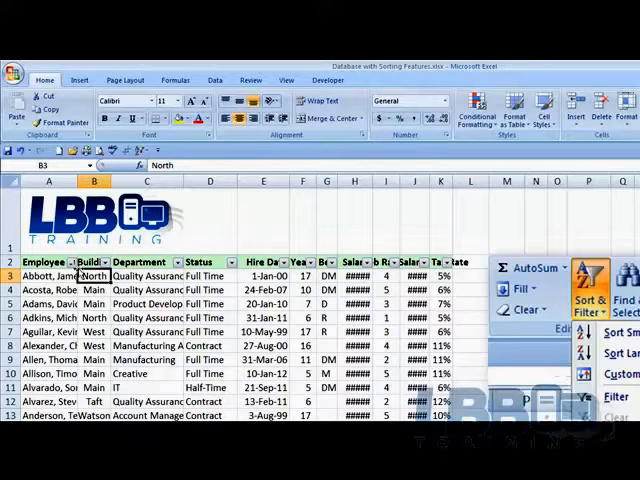
click(72, 262)
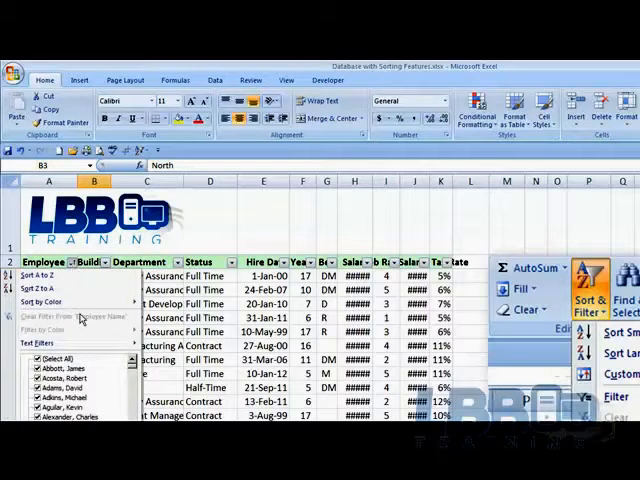